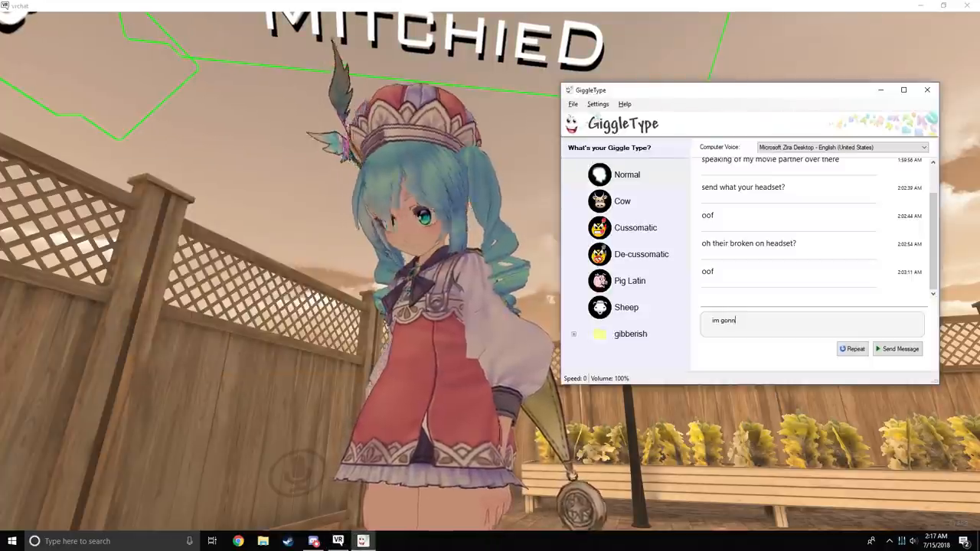
Click the GiggleType message box to send short spoken chat remarks
{"action": "left_click", "coordinate": [898, 348]}
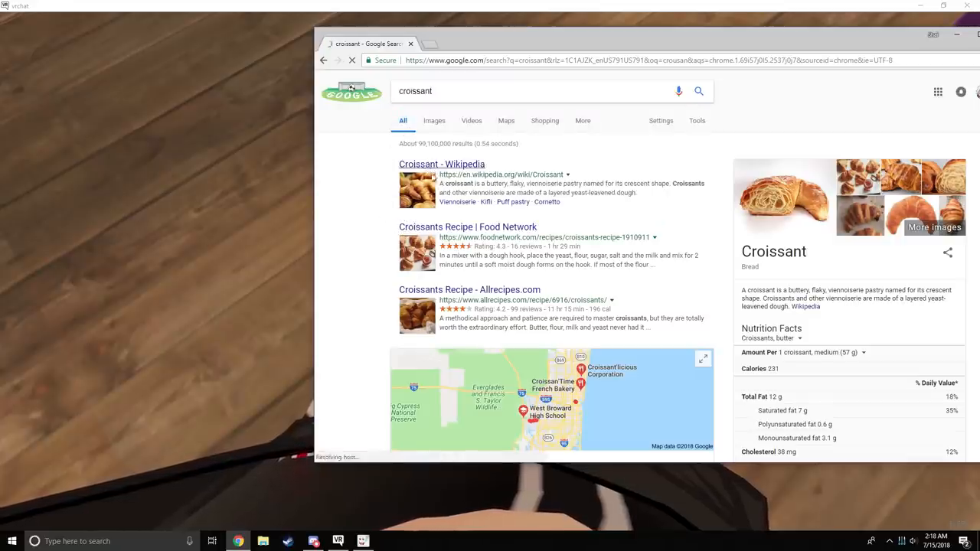
Select the croissant definition text in the Google results knowledge panel
{"action": "left_click", "coordinate": [442, 164]}
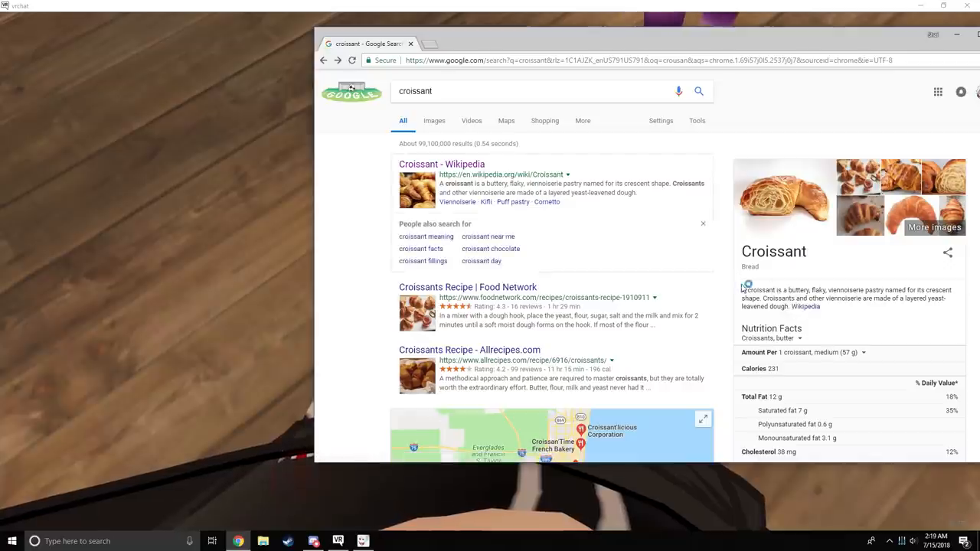
{"action": "left_click_drag", "start_coordinate": [743, 290], "coordinate": [793, 307]}
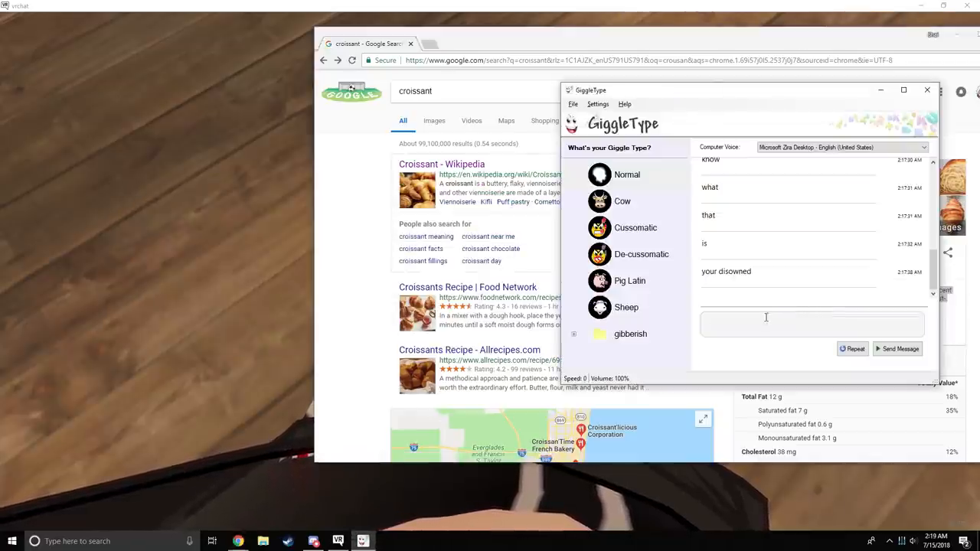
Paste and send the croissant definition in GiggleType, then return to VRChat
{"action": "left_click", "coordinate": [897, 348]}
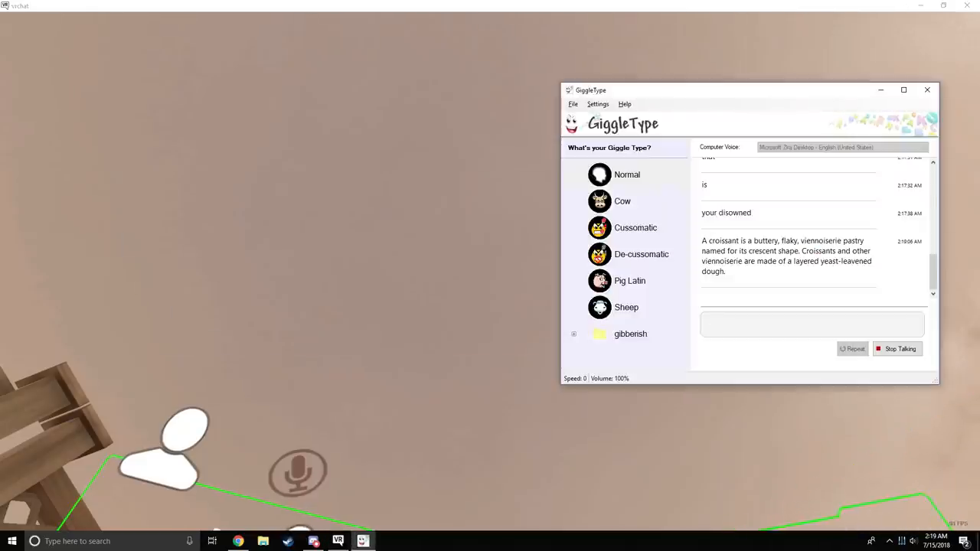
{"action": "left_click", "coordinate": [901, 349]}
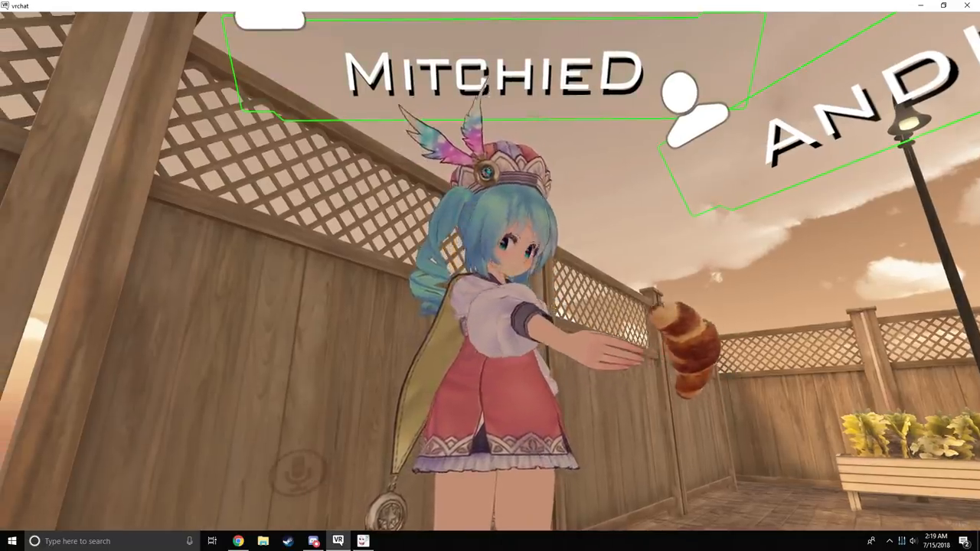
Switch to GiggleType and type the follow-up message 'your a thou'
{"action": "key", "text": "alt+tab"}
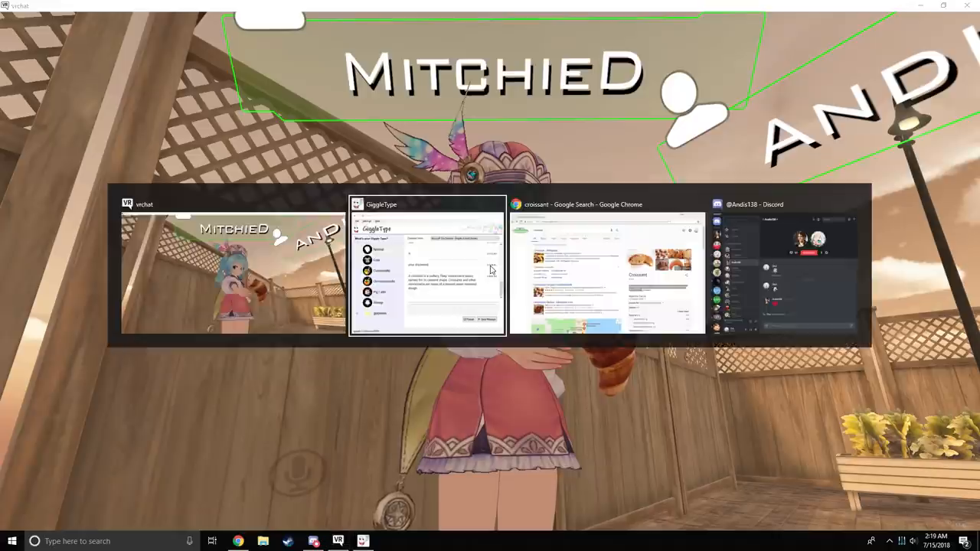
{"action": "left_click", "coordinate": [426, 203]}
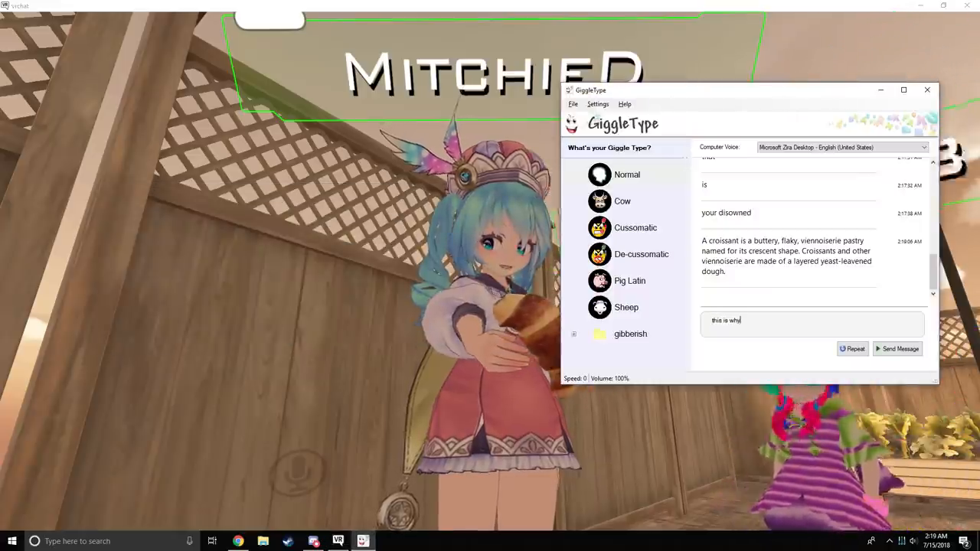
{"action": "type", "text": "your a thou"}
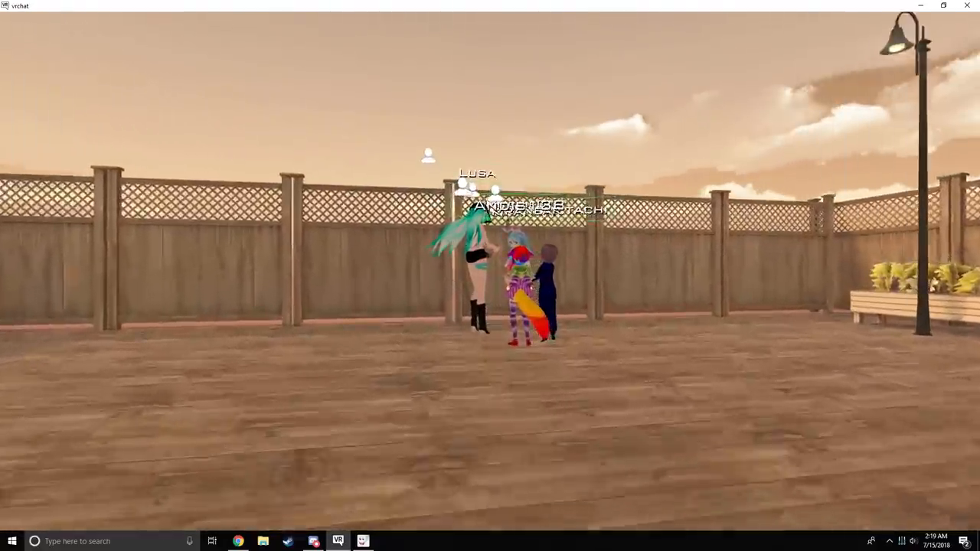
{"action": "mouse_move", "coordinate": [490, 276]}
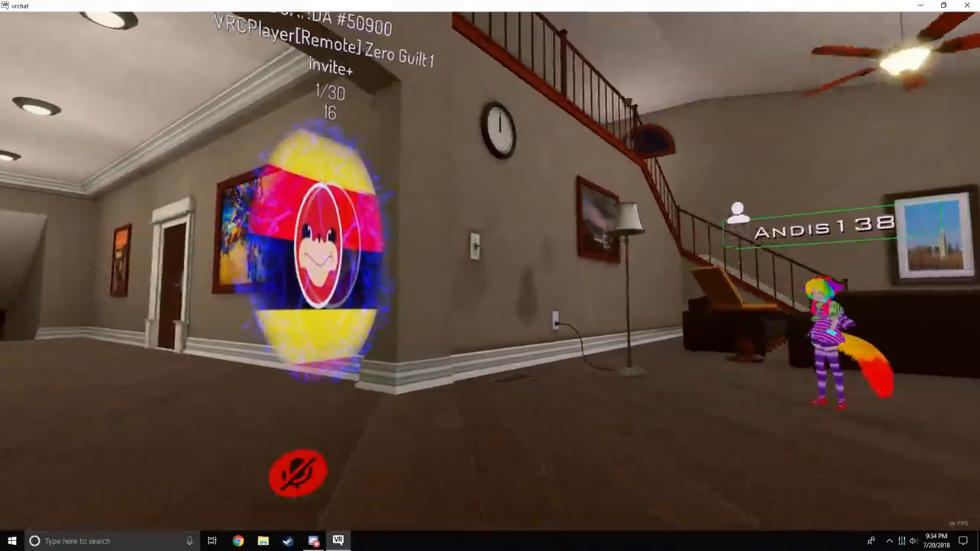
Switch back to VRChat and respawn at the new world's starting point
{"action": "key", "text": "alt+tab"}
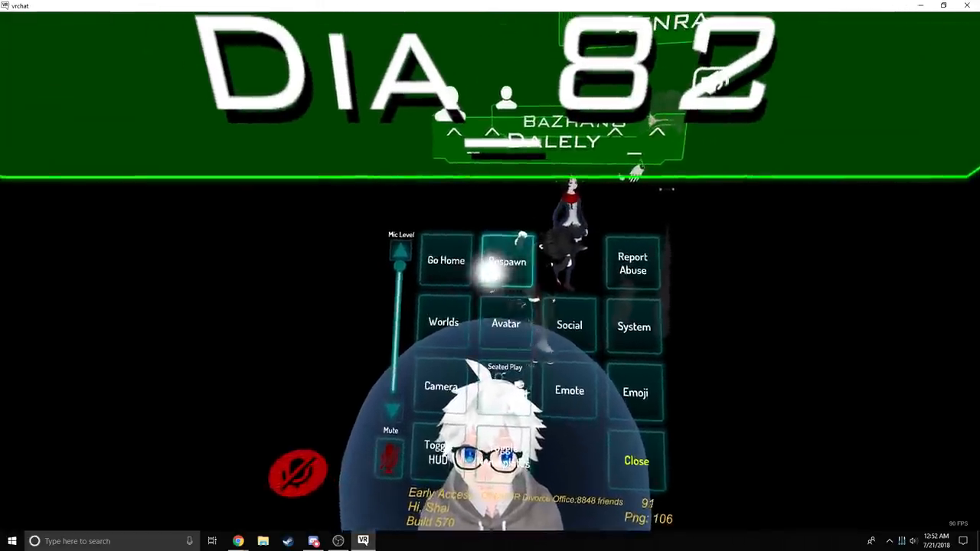
{"action": "left_click", "coordinate": [507, 260]}
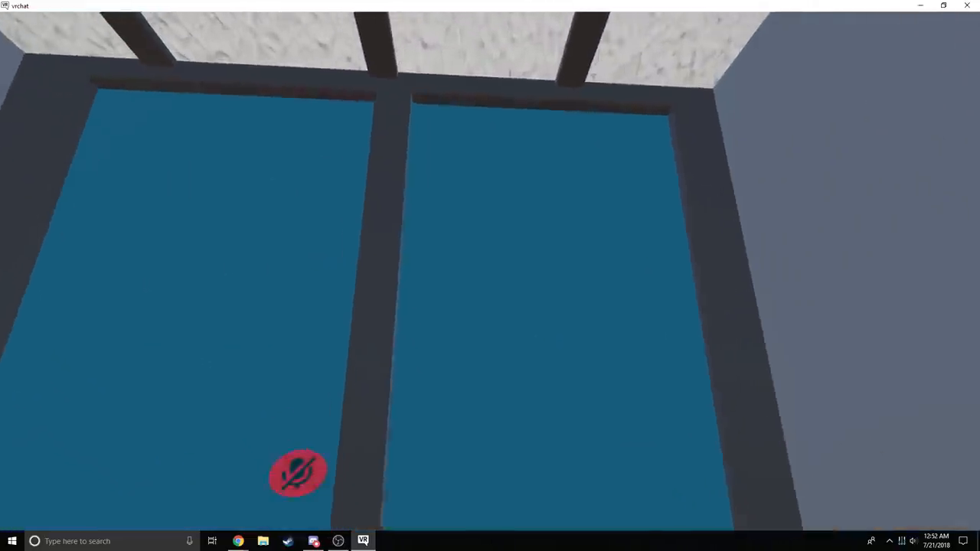